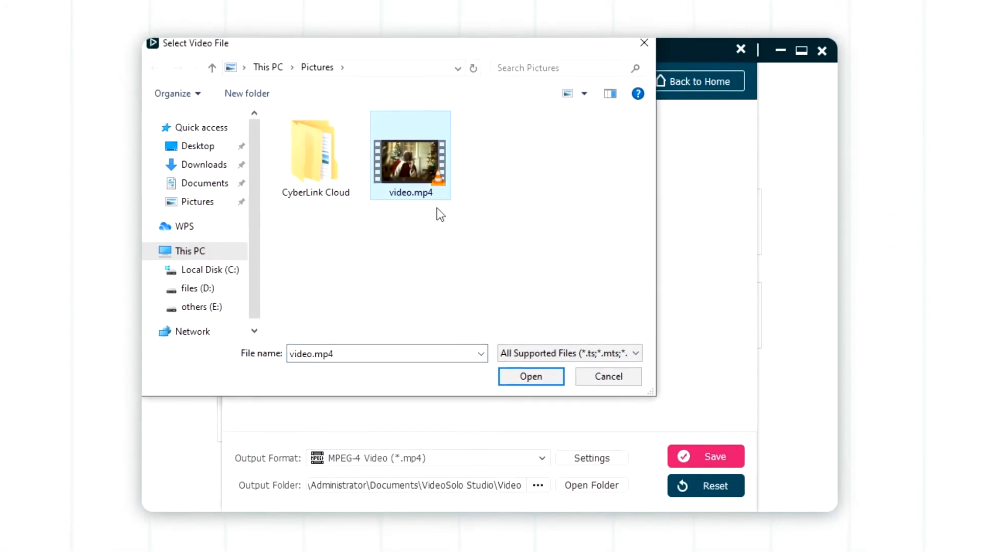
Load video.mp4, set the clip end near 00:00:09 and preview the trimmed part
left_click(531, 376)
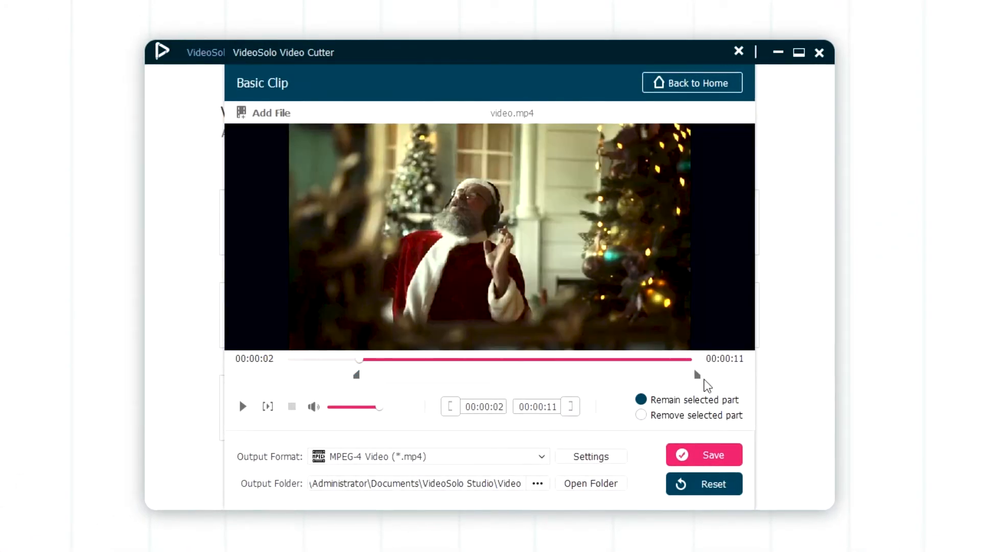
left_click(242, 406)
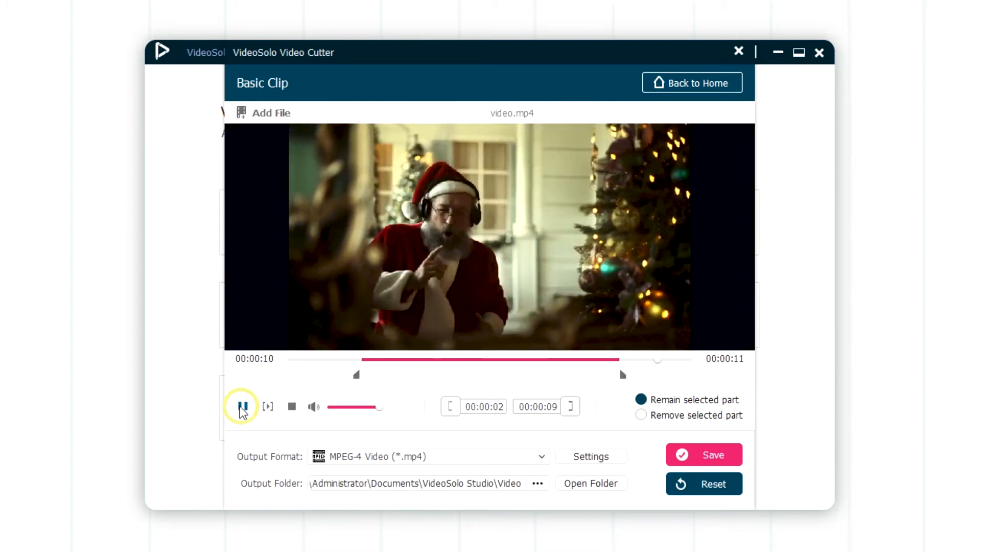
left_click(244, 407)
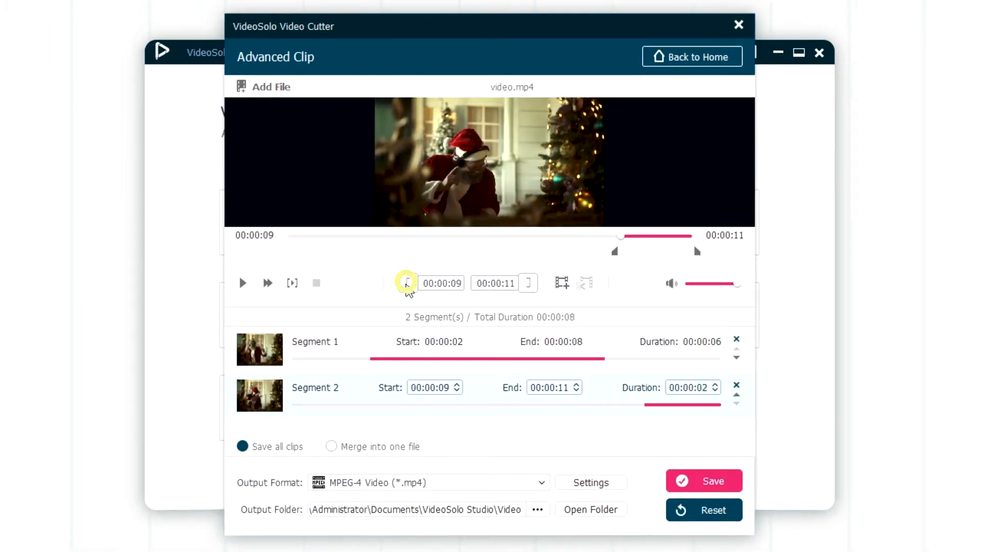
Mark the segment start and merge all segments into one output file
left_click(406, 283)
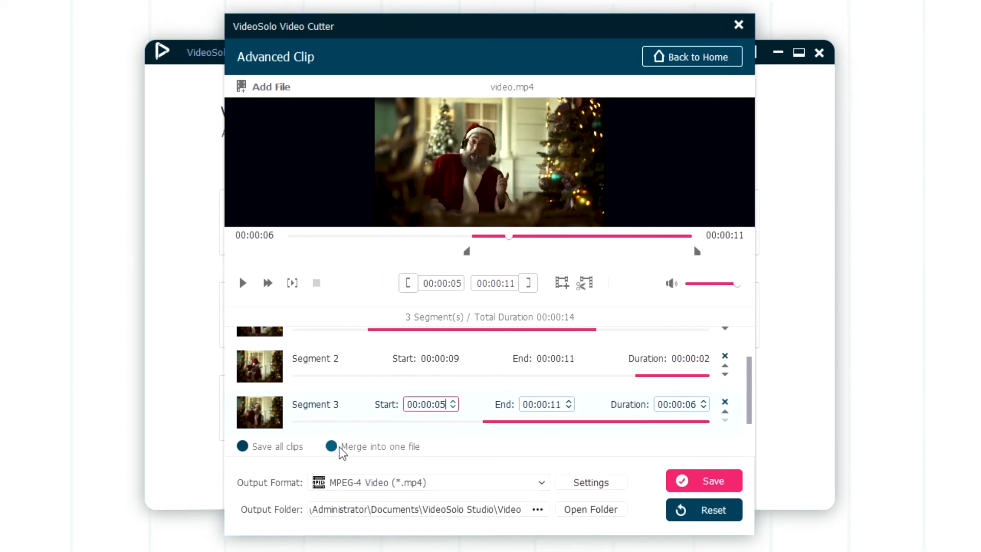
left_click(330, 447)
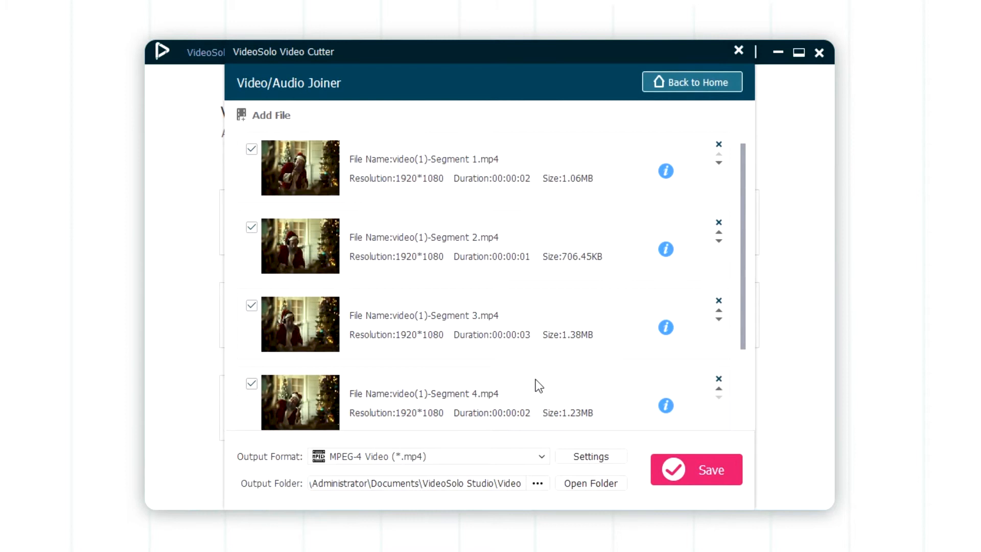
Add the segment files to the Video/Audio Joiner list
left_click(427, 456)
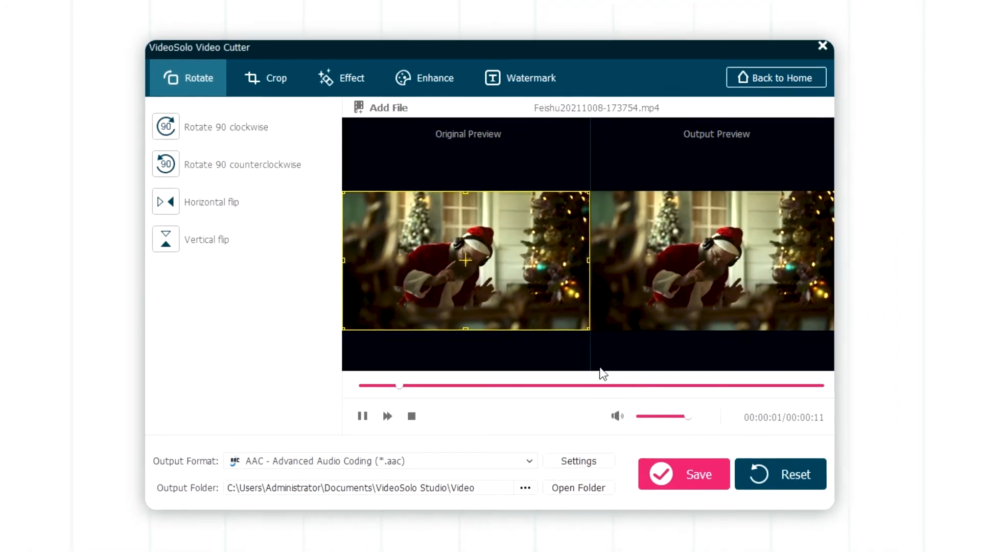
Flip the Santa video horizontally and vertically so it appears mirrored
left_click(166, 126)
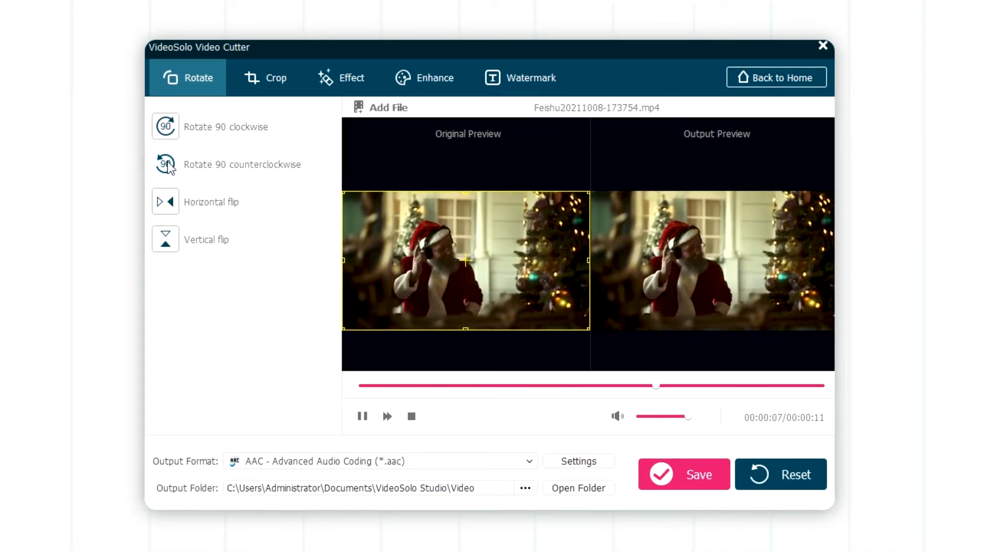
left_click(165, 239)
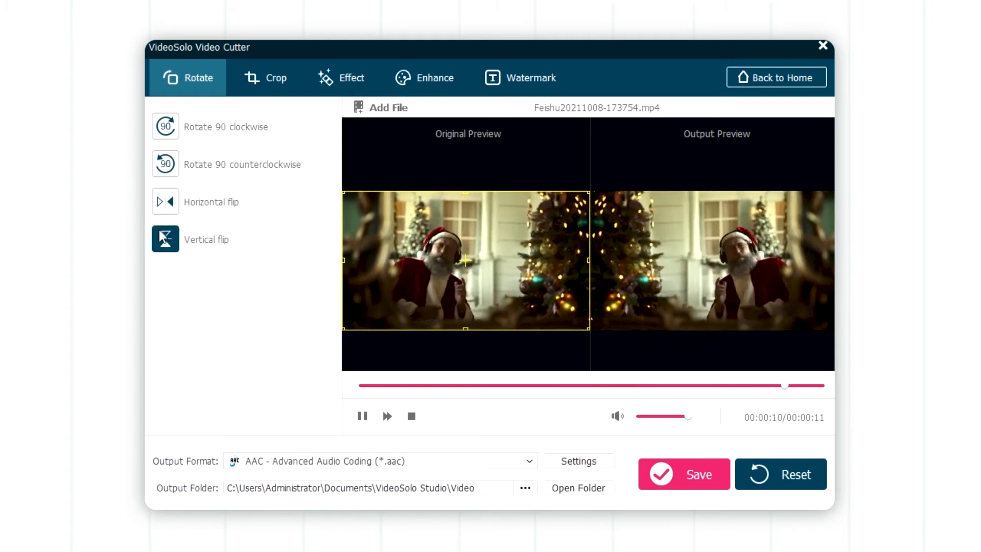
left_click(275, 78)
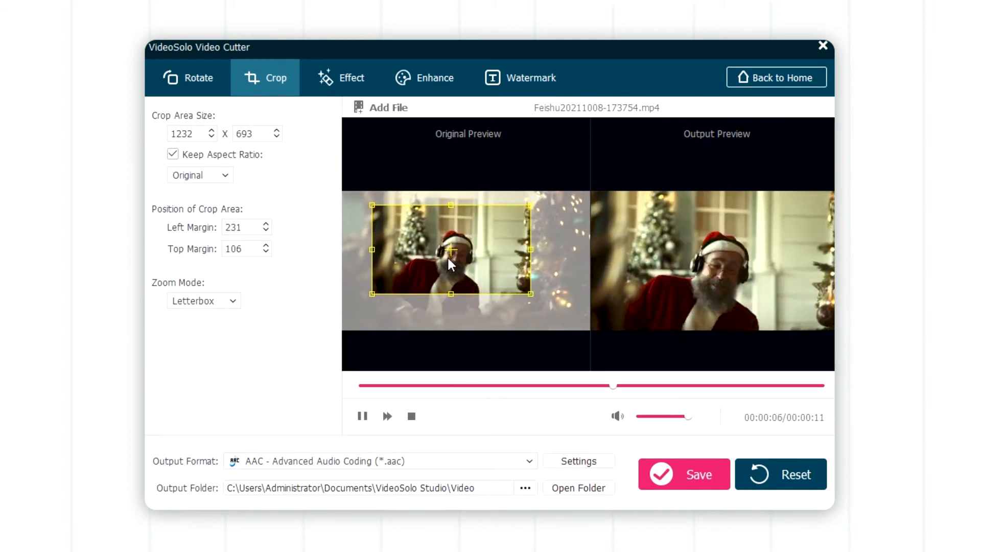
Position the 1232×693 crop area around Santa at left 231, top 106
left_click(351, 78)
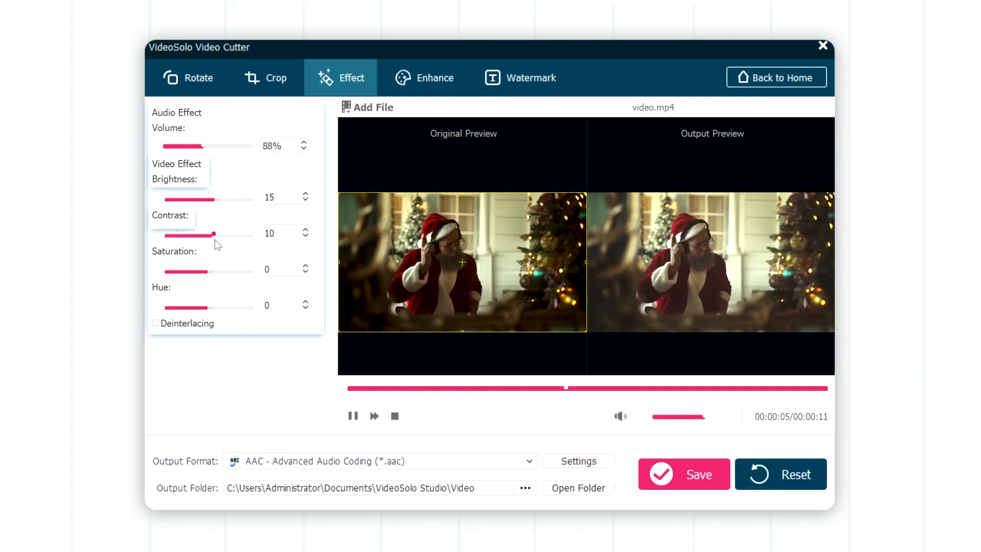
Raise the contrast to 25 and the hue to 100
left_click_drag(212, 235, 219, 235)
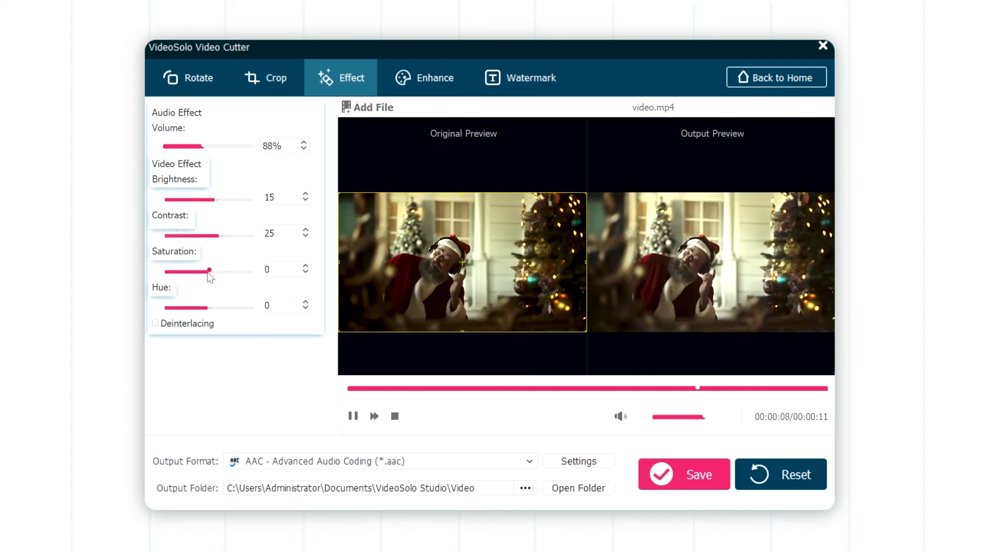
left_click_drag(188, 307, 253, 307)
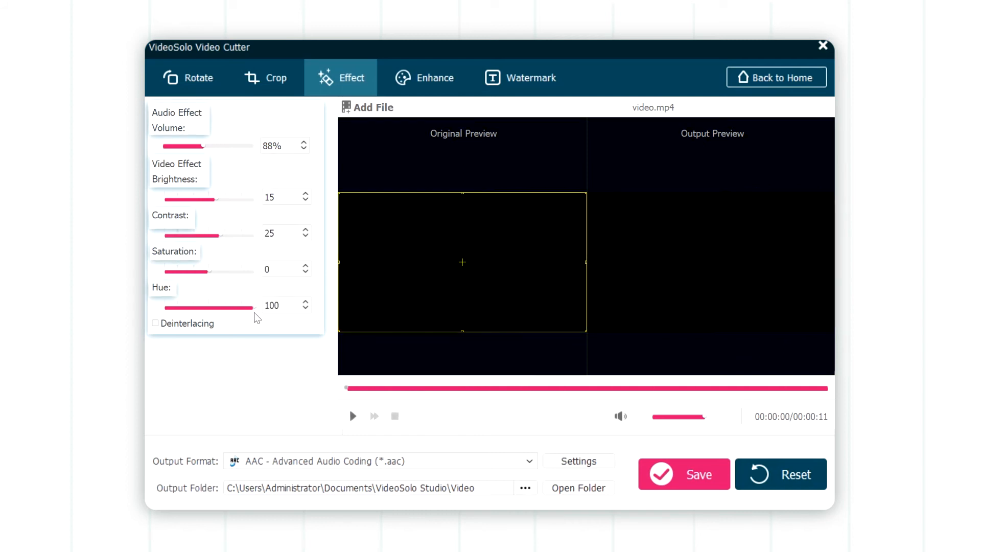
left_click(435, 78)
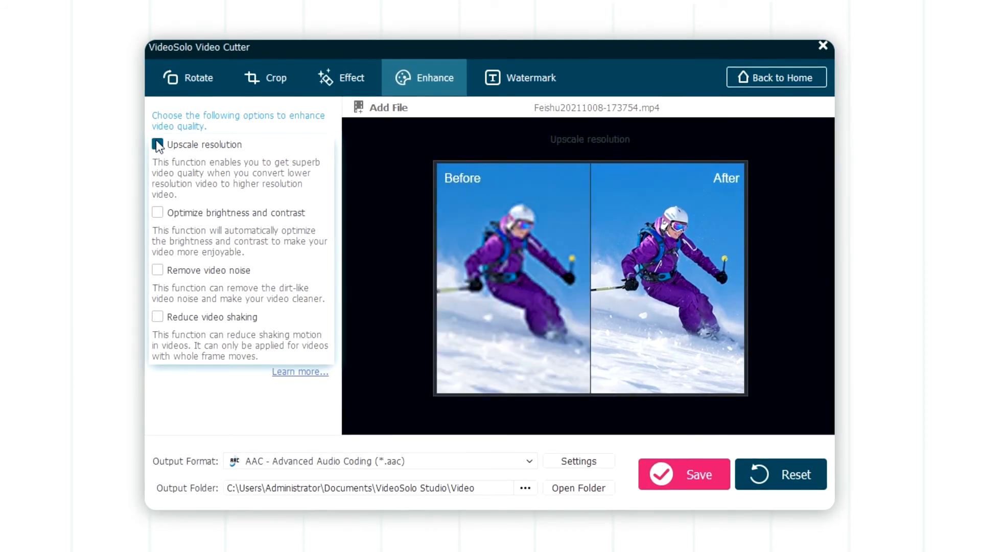
Enable brightness/contrast optimisation, noise removal and shake reduction alongside upscaling
left_click(158, 213)
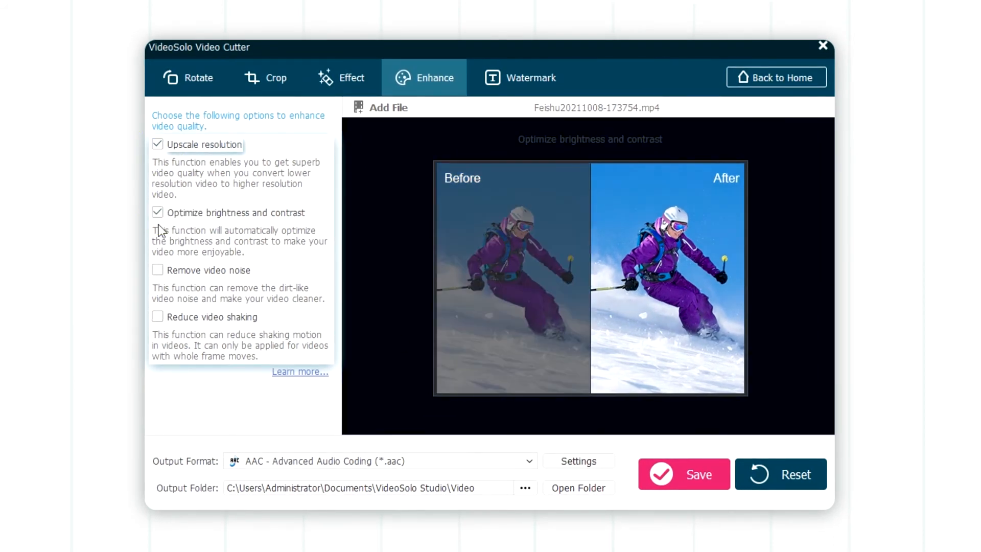
left_click(157, 269)
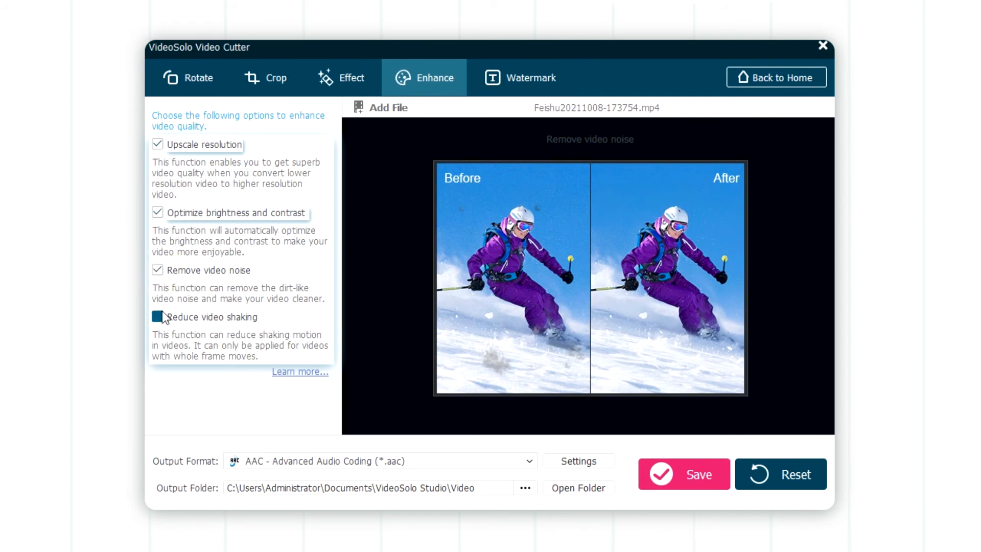
left_click(158, 316)
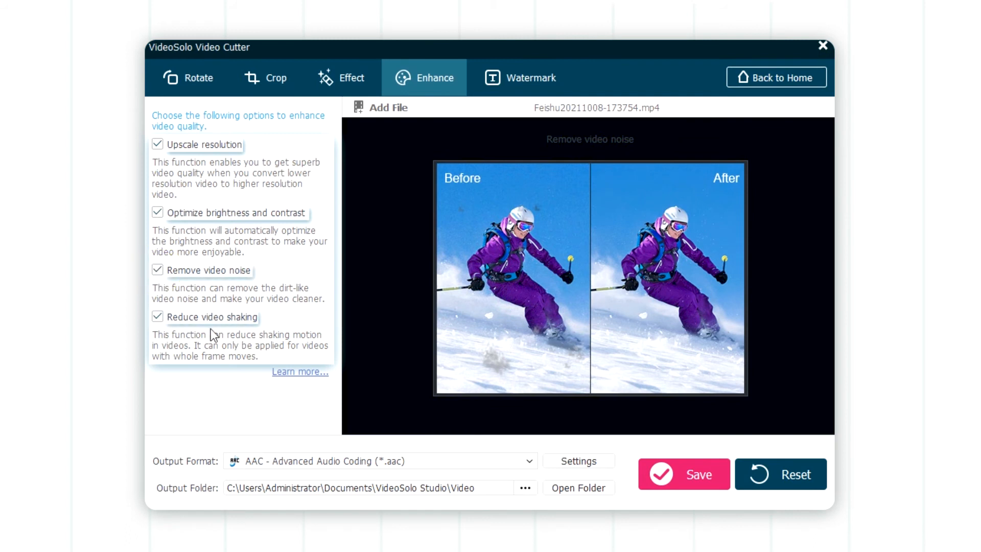
left_click(530, 77)
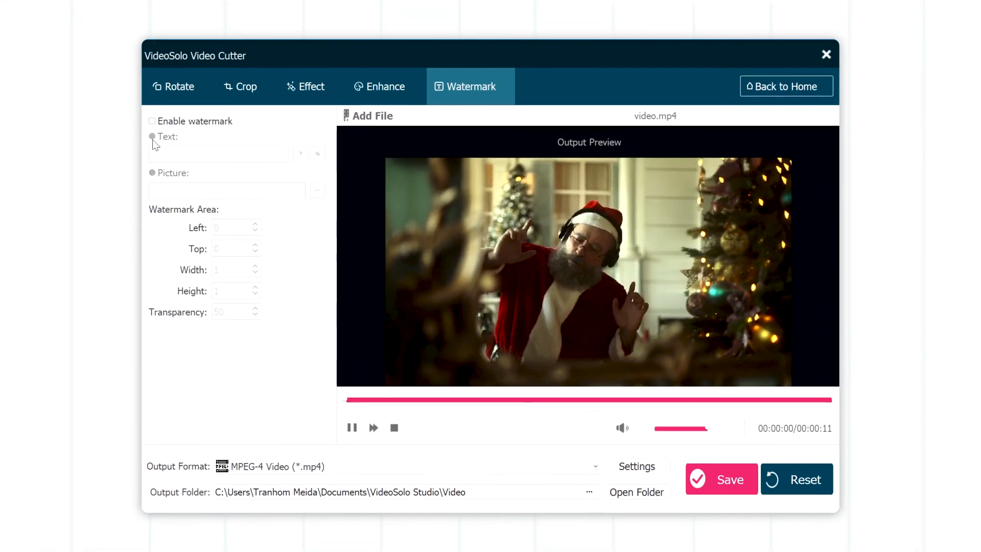
Add a 'VideoSolo' text watermark at the top right and save the video
left_click(151, 120)
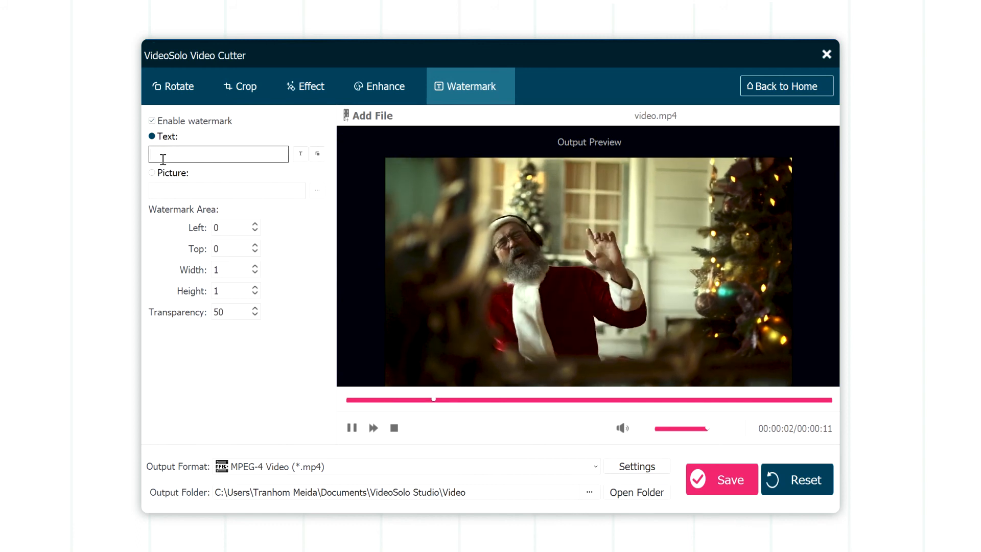
type("VideoSolo")
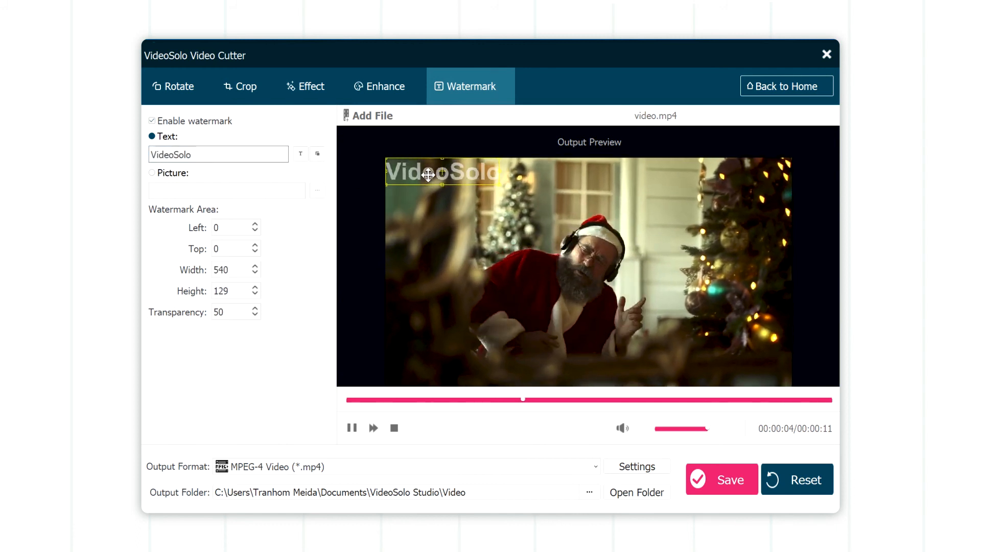
left_click_drag(428, 173, 653, 180)
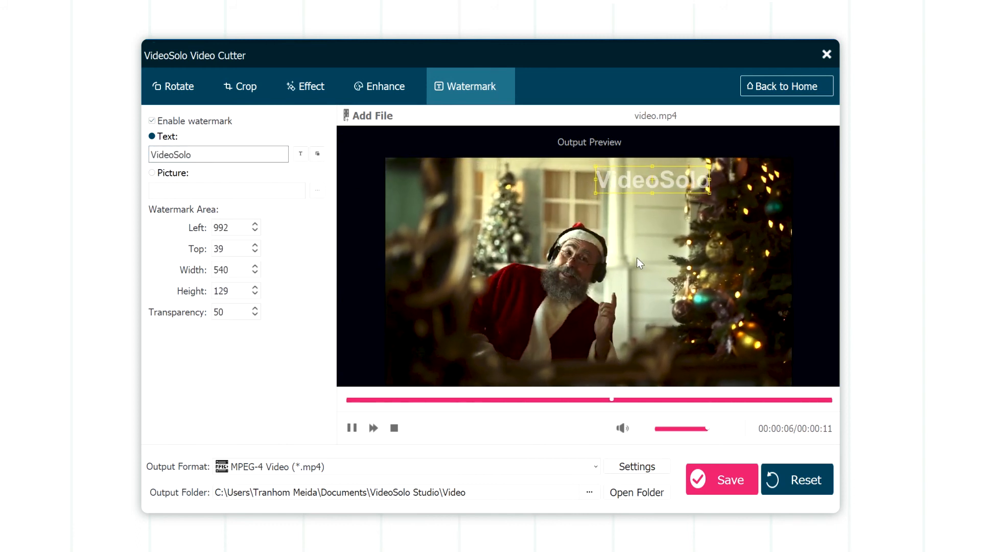
left_click(721, 479)
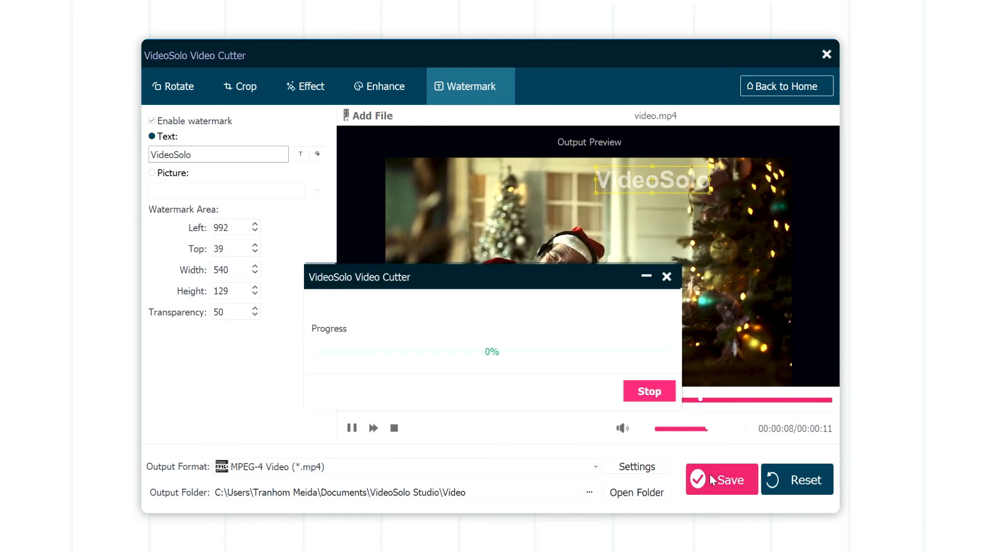